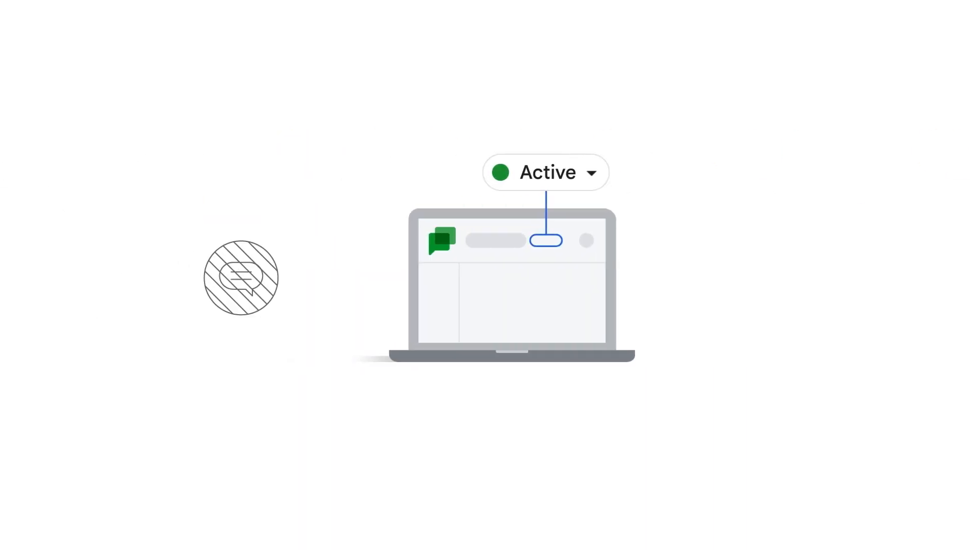
Step: Show the Do not disturb mute durations and schedule option from the Active status chip
click(545, 172)
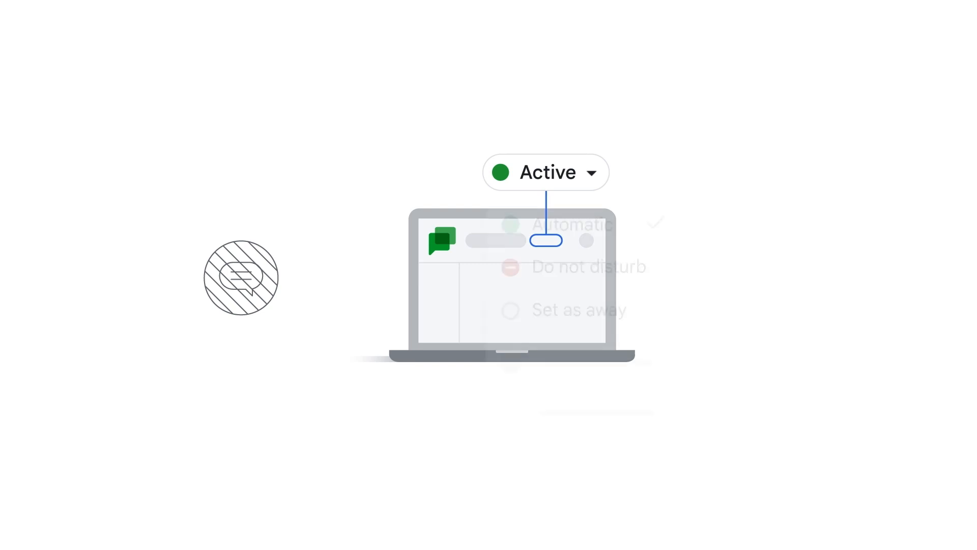
click(546, 172)
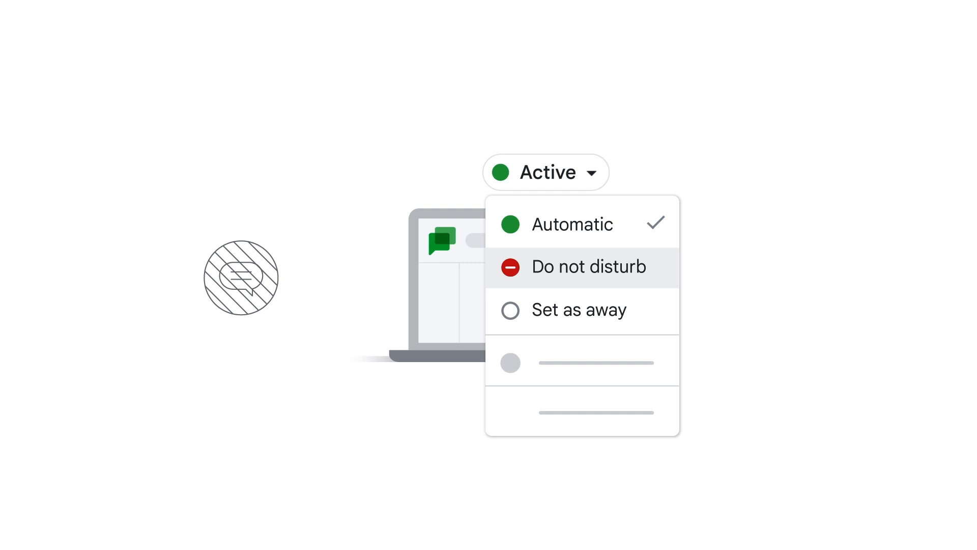
click(588, 267)
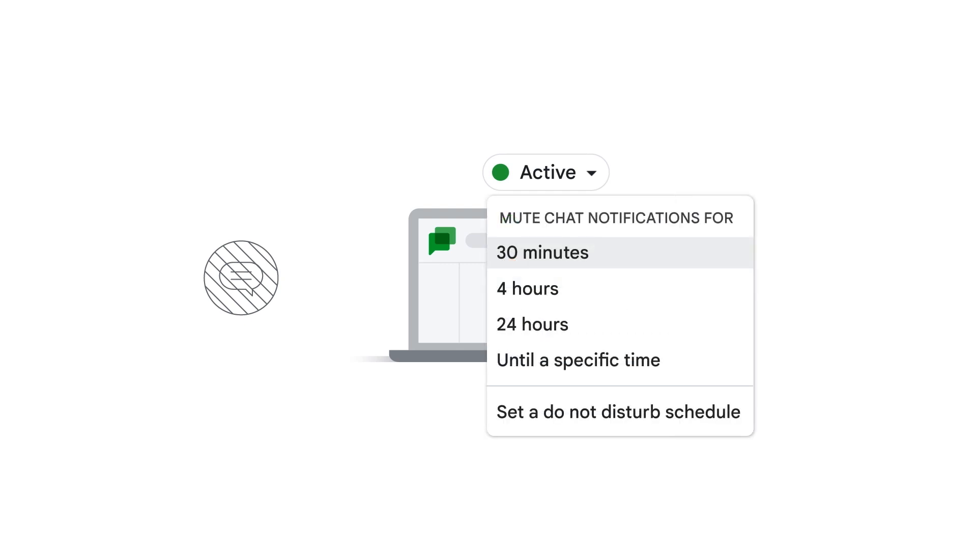
mouse_move(531, 324)
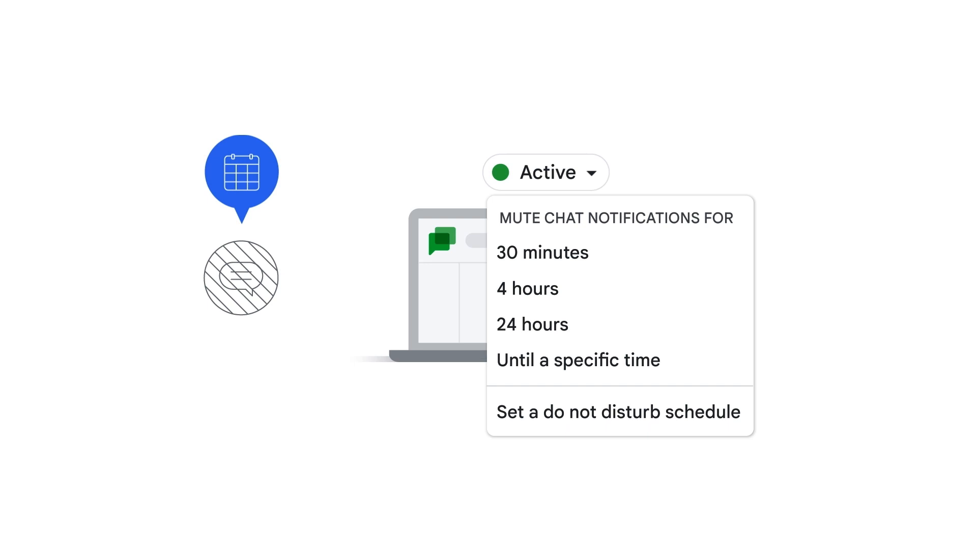
mouse_move(619, 411)
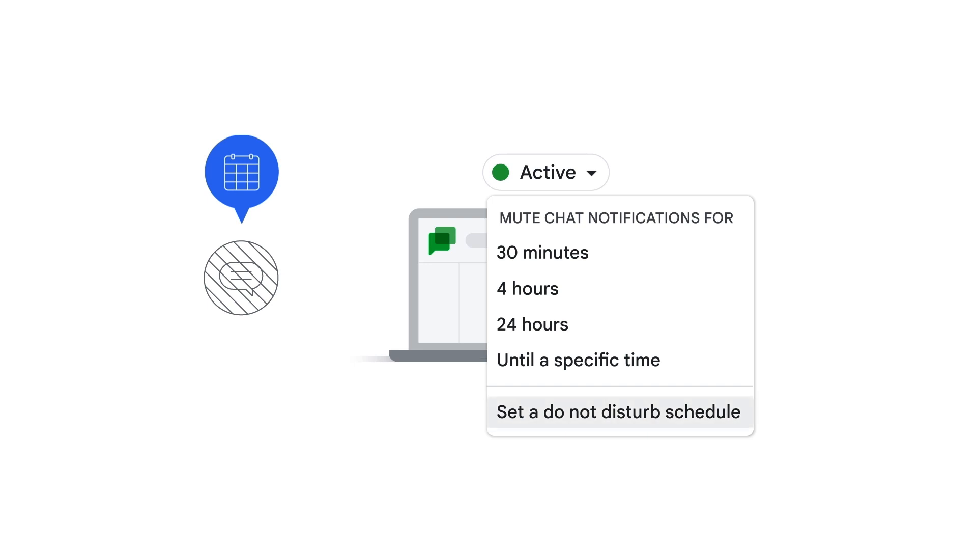
Step: Create and save a weekday do-not-disturb schedule from 9:00 to 9:30 AM
click(620, 411)
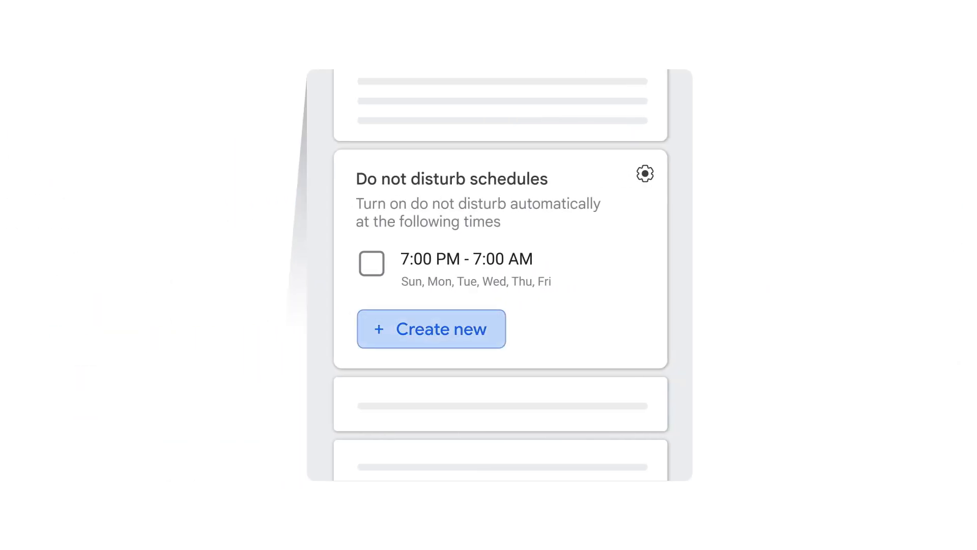
click(431, 328)
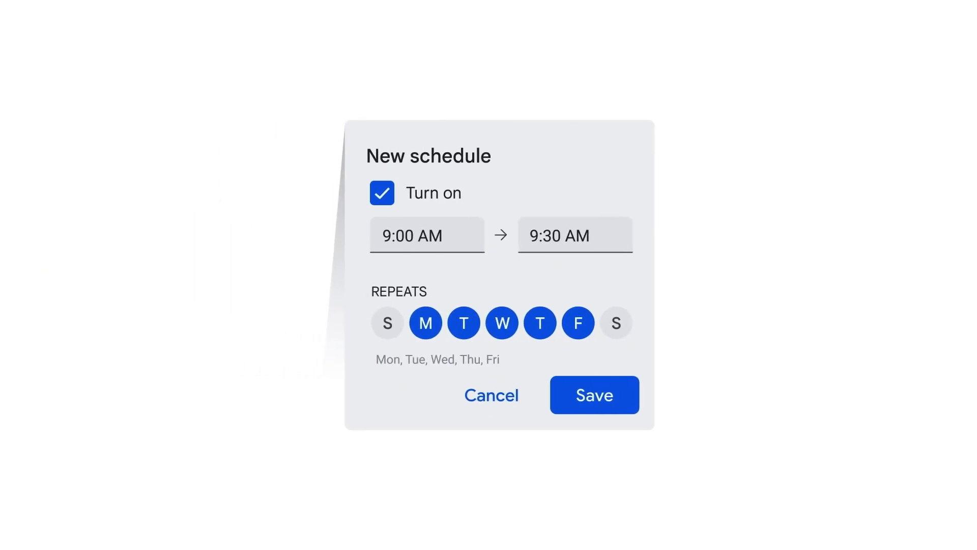
click(592, 395)
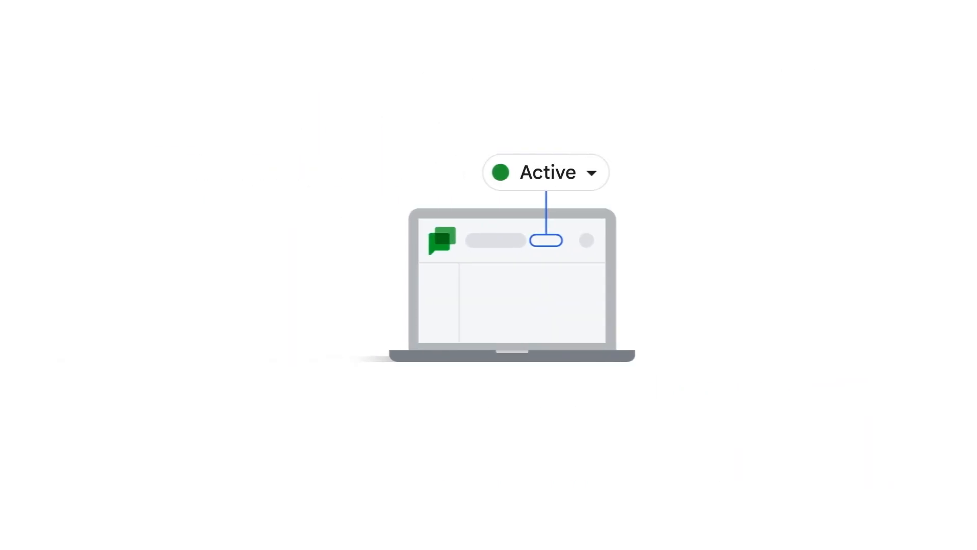
Step: Add the custom status 'At a conference' from the status chip menu
click(545, 172)
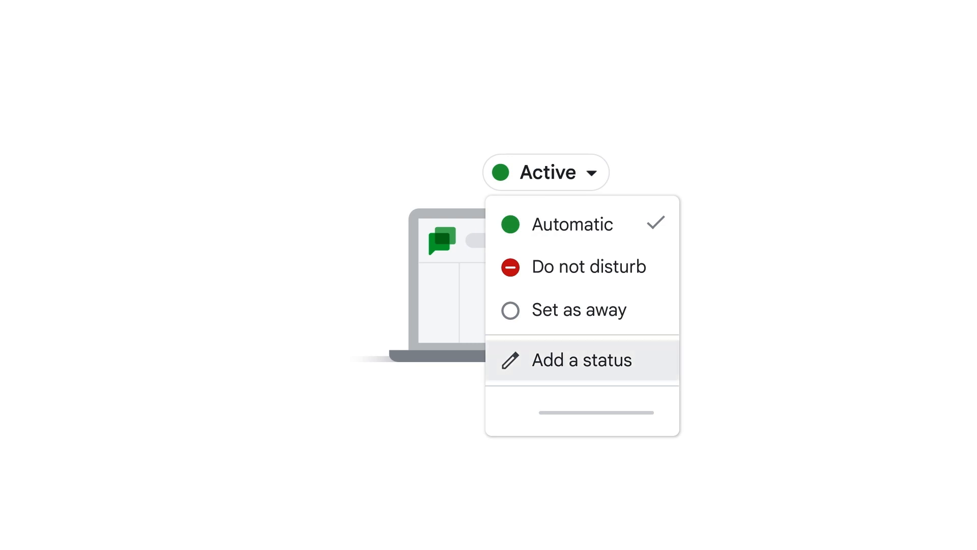
click(582, 360)
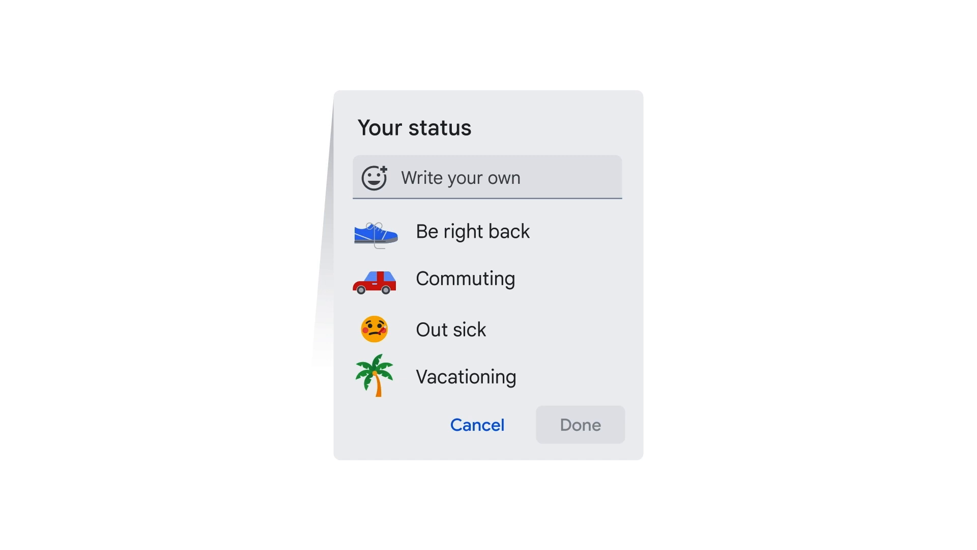
text(At a conference)
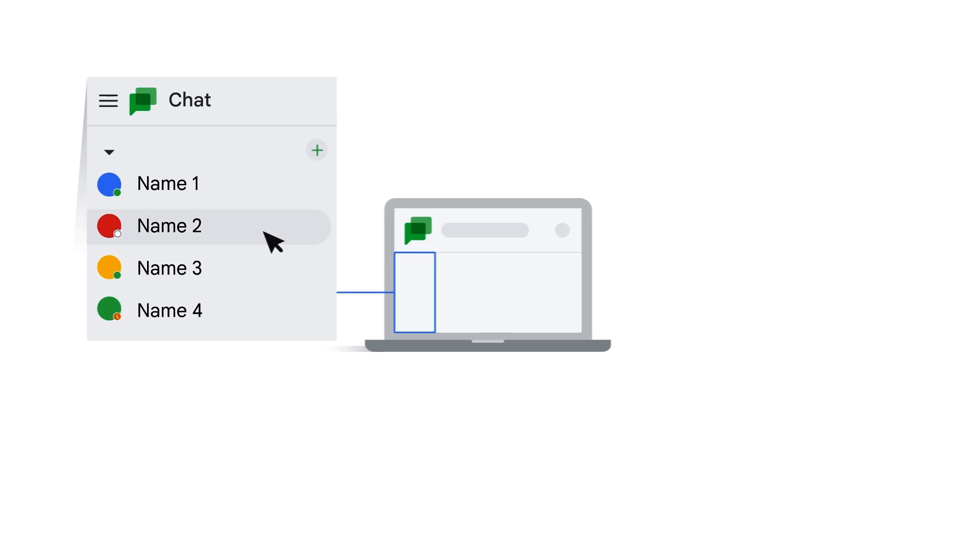
Step: Search for the contact and open their conversation to see their do-not-disturb status
click(169, 225)
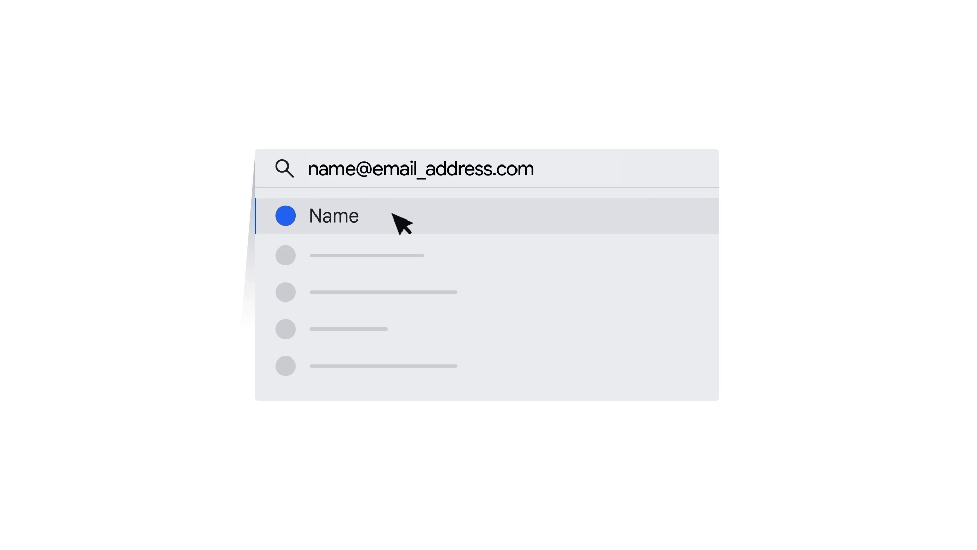
click(334, 216)
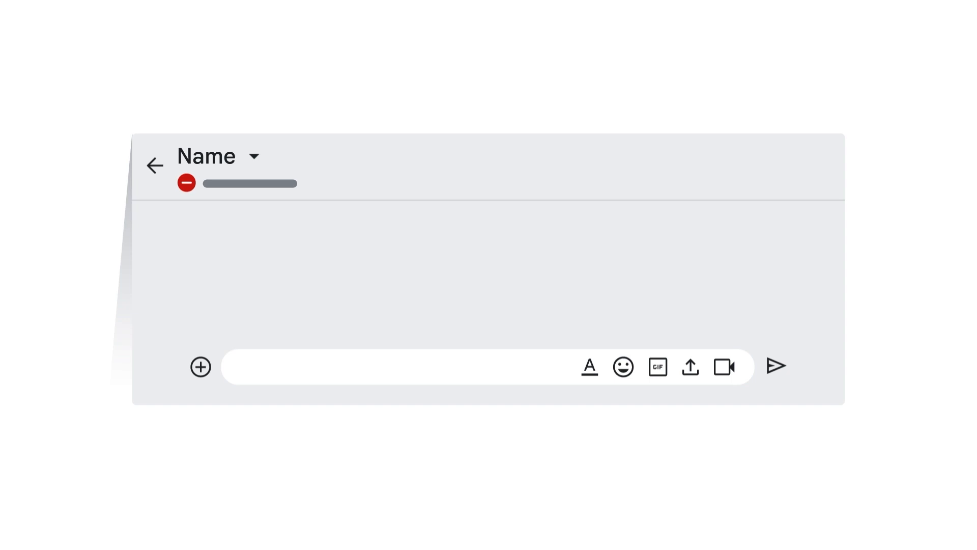